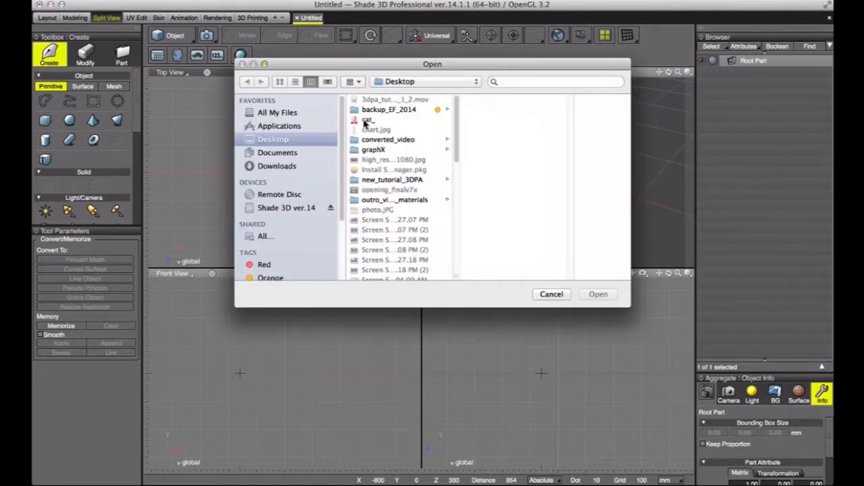
Step: Open the cat file from the Desktop and bring up the Perspective view's display mode menu
left_click(597, 293)
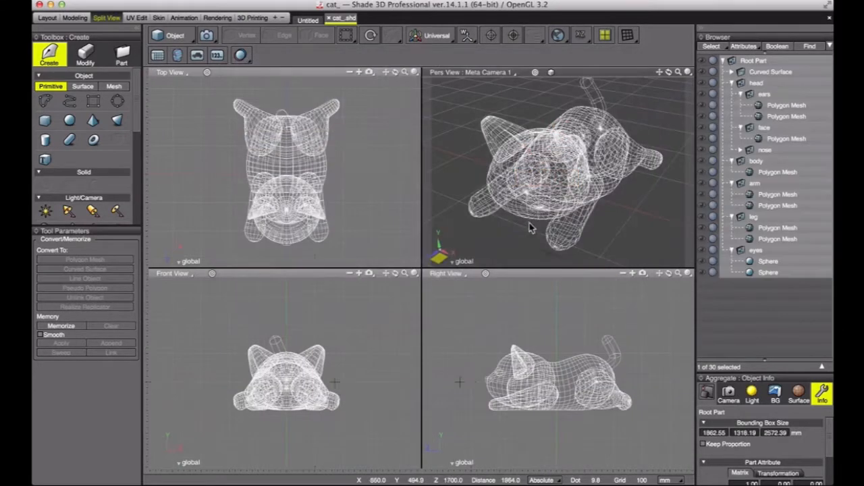
left_click(688, 72)
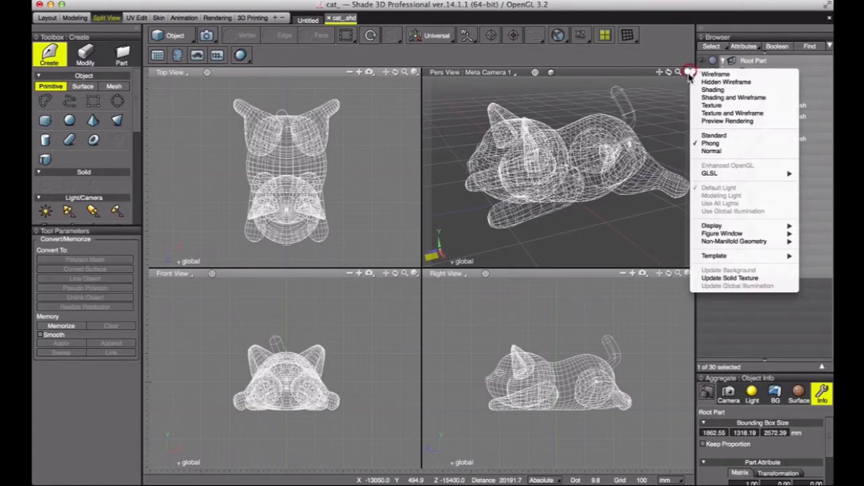
left_click(713, 89)
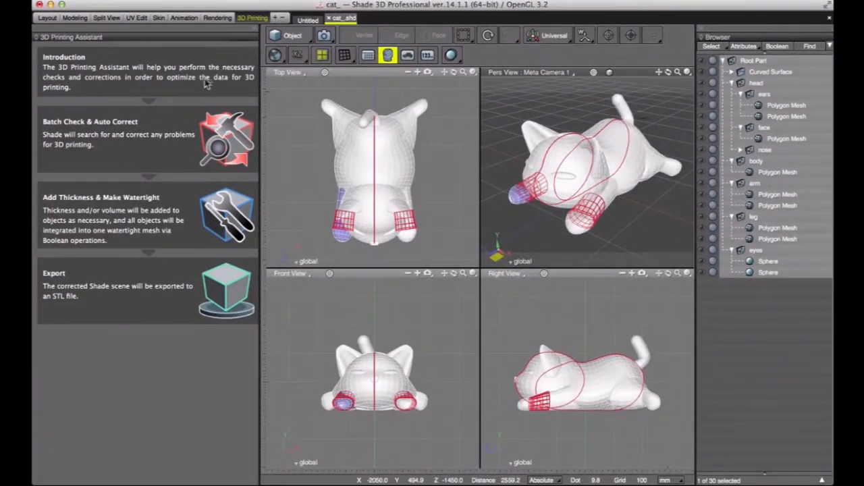
mouse_move(70, 81)
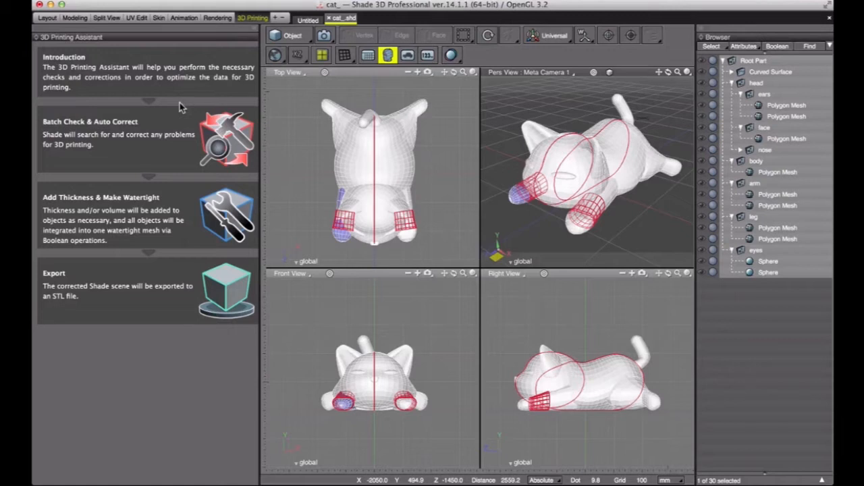
left_click_drag(595, 155, 557, 183)
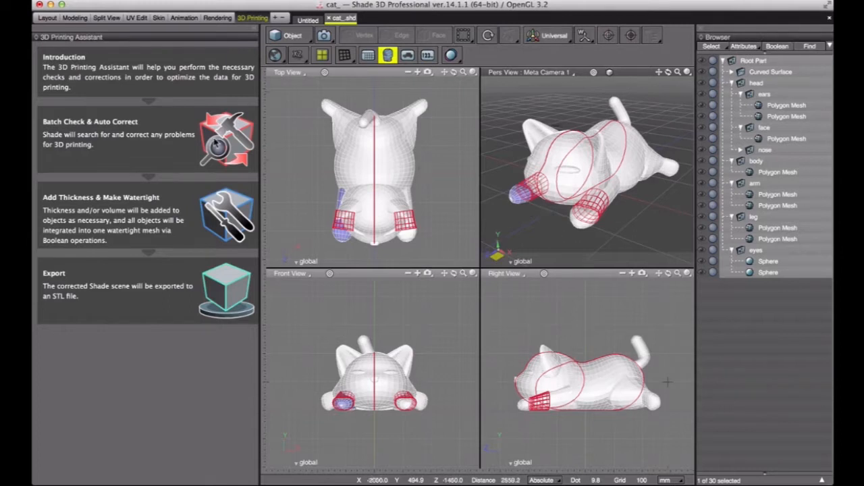
mouse_move(222, 91)
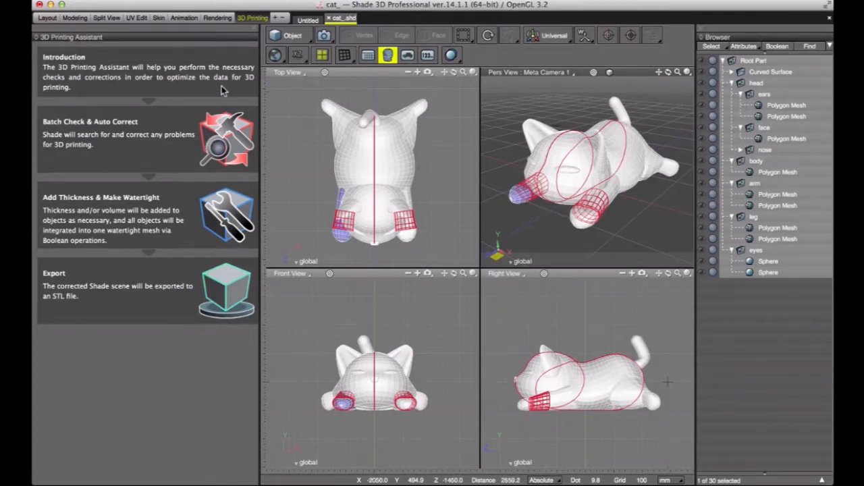
mouse_move(188, 187)
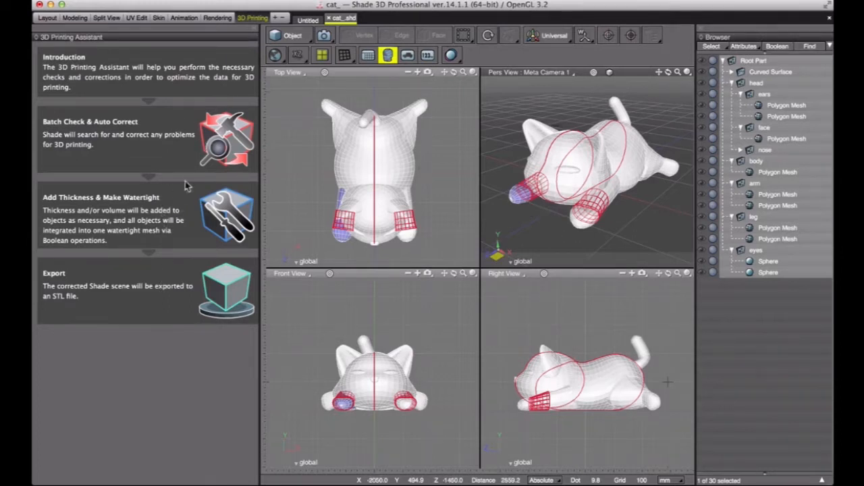
mouse_move(80, 123)
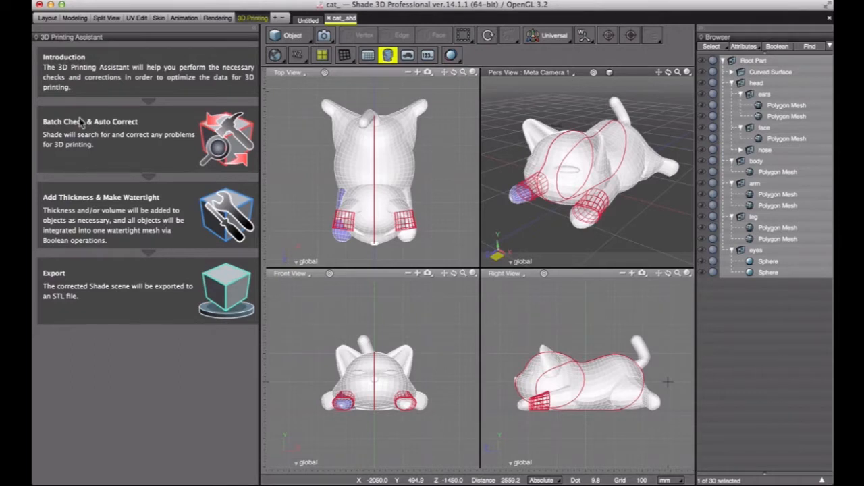
mouse_move(186, 126)
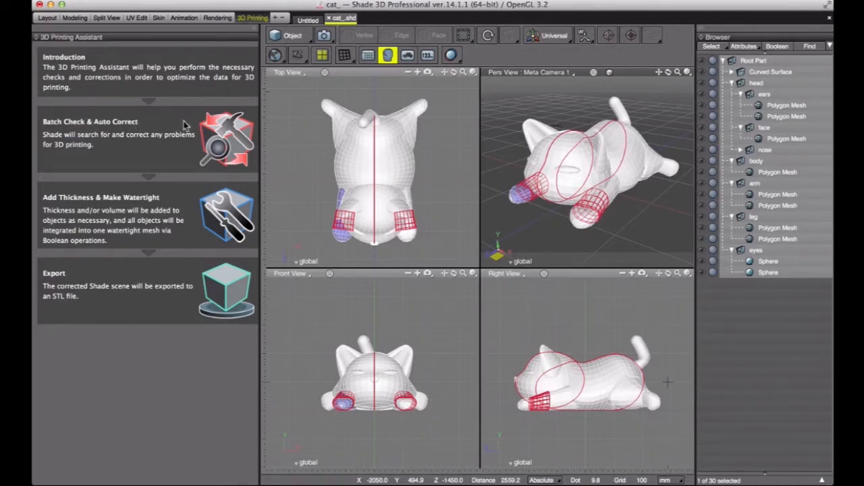
left_click(135, 138)
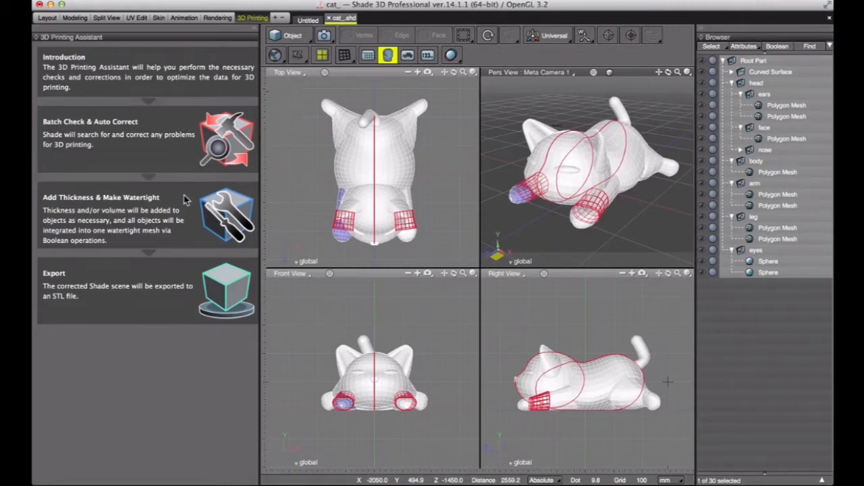
left_click(147, 219)
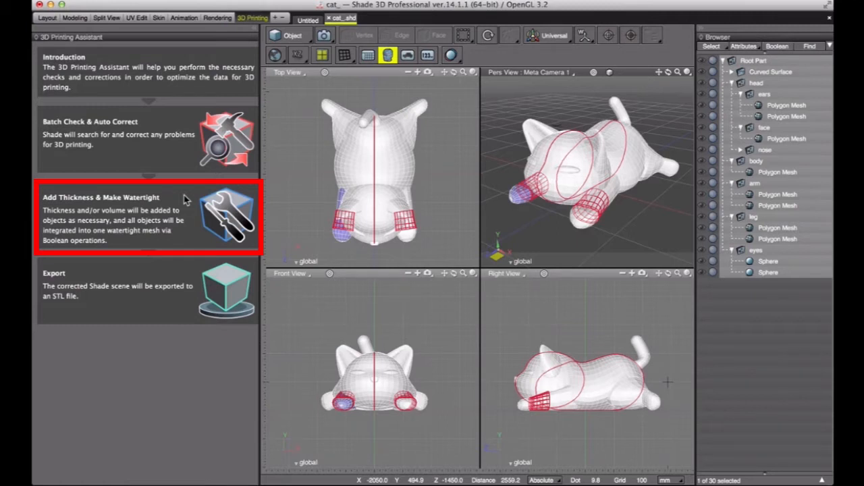
mouse_move(167, 278)
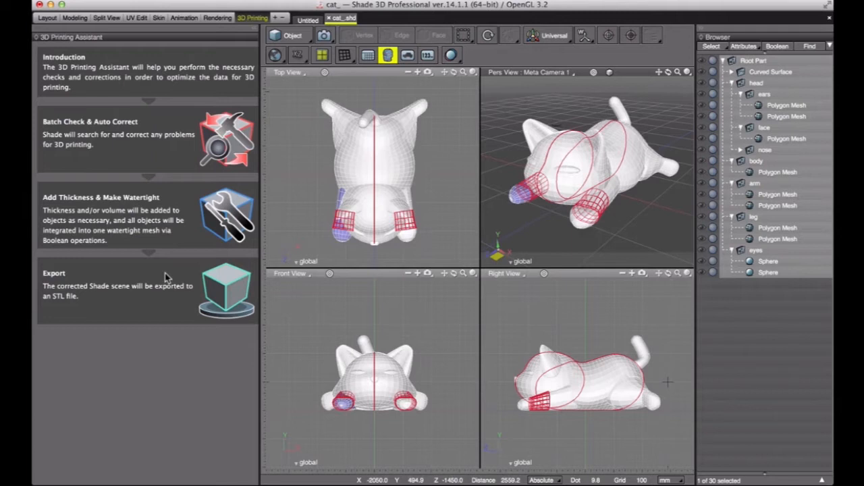
left_click(147, 289)
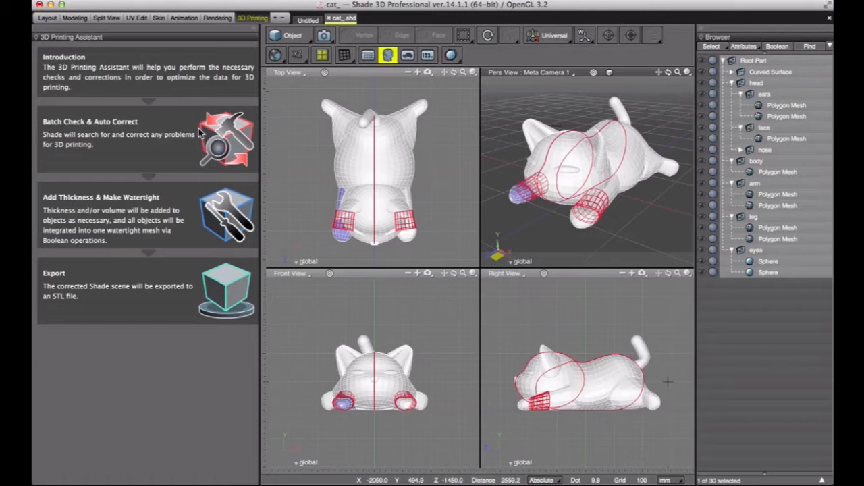
Step: Expand Batch Check & Auto Correct to reveal the Shade Scene, Convert and Import options
left_click(135, 135)
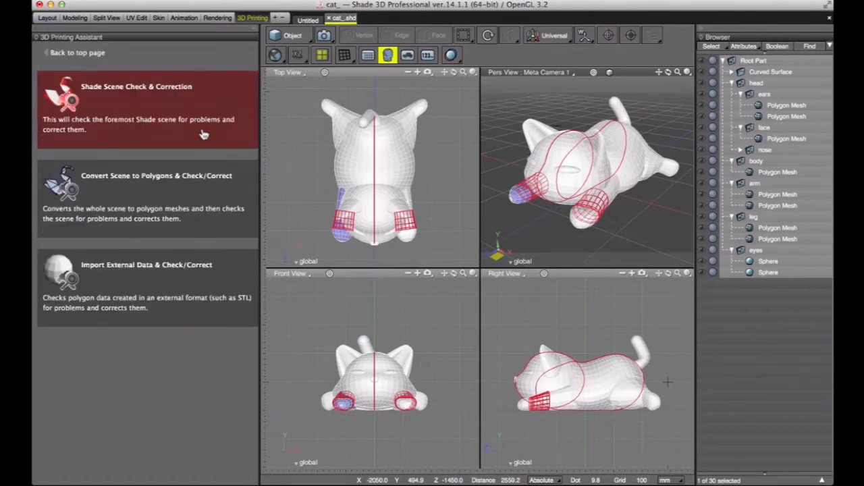
mouse_move(201, 84)
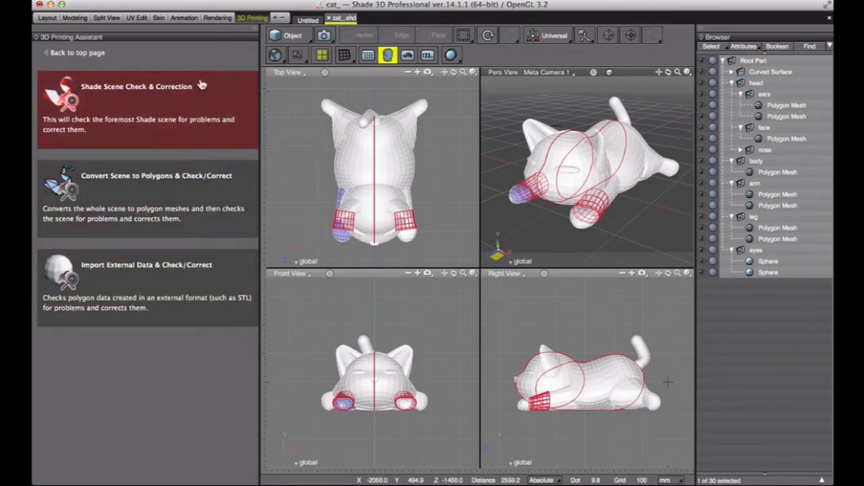
mouse_move(199, 71)
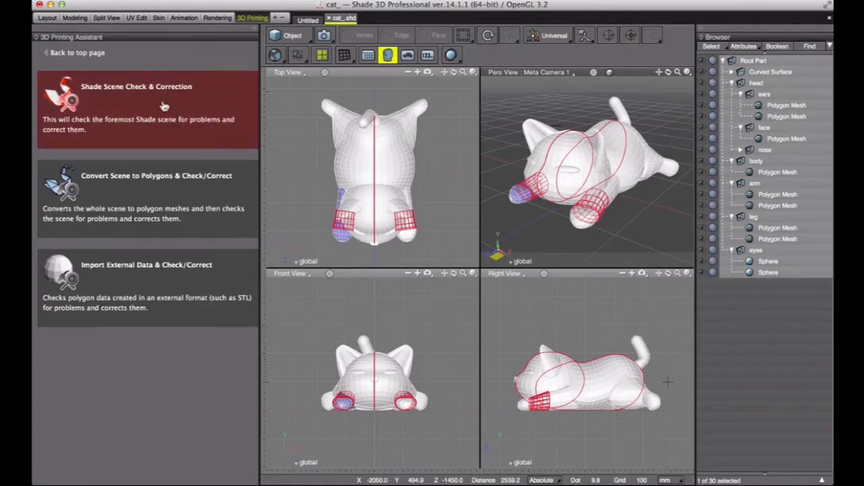
mouse_move(131, 102)
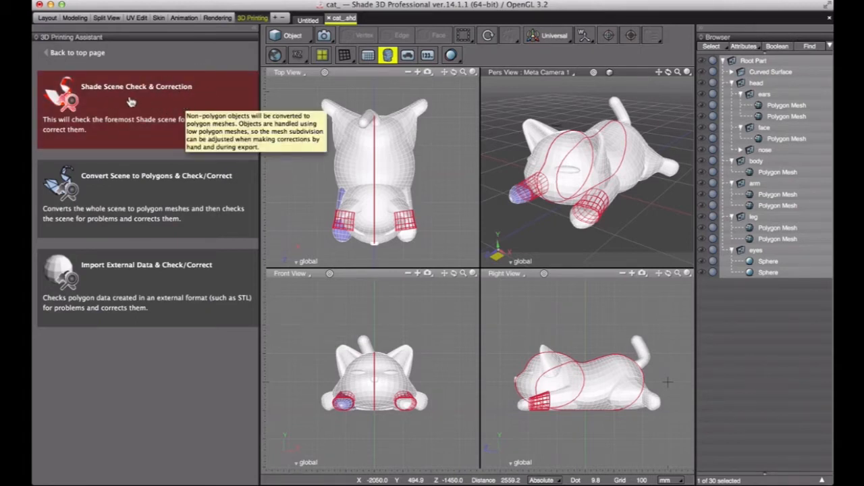
mouse_move(154, 104)
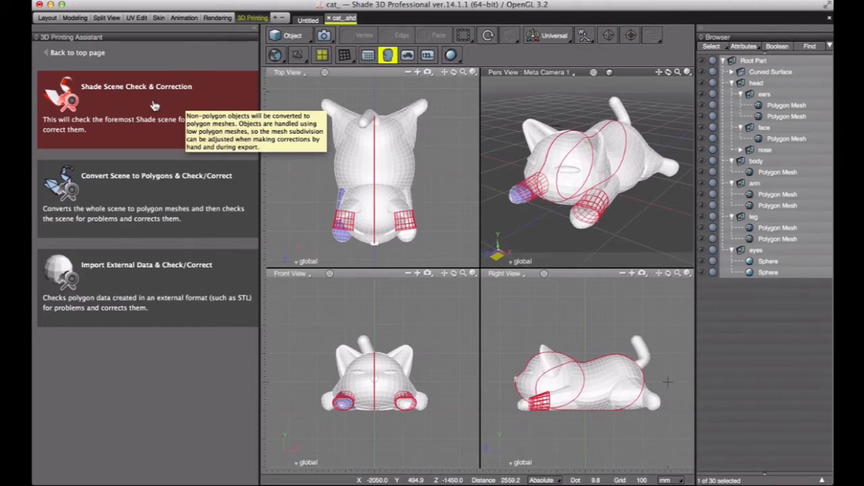
Step: Run Shade Scene Check & Correction, listing 134 overlapping elements and 4 border edges
left_click(135, 105)
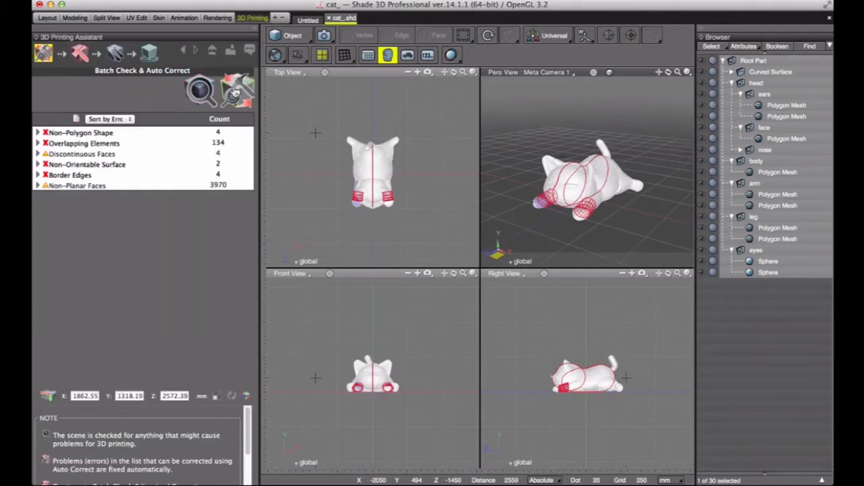
mouse_move(199, 88)
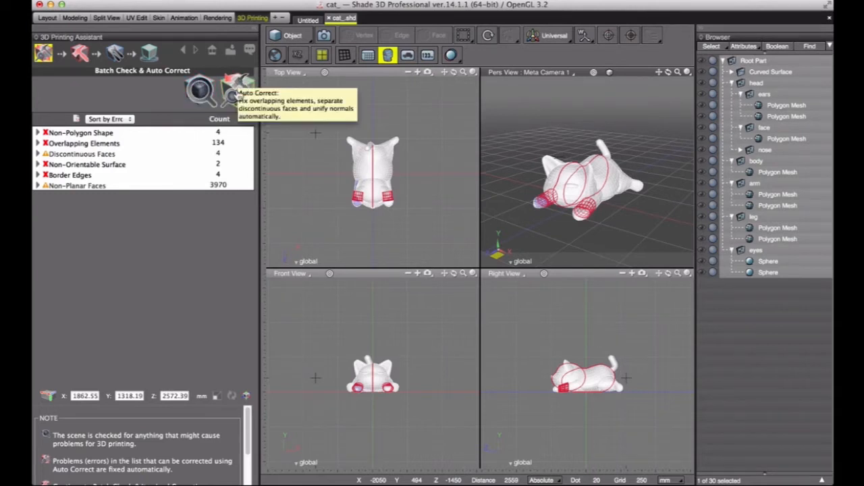
mouse_move(129, 99)
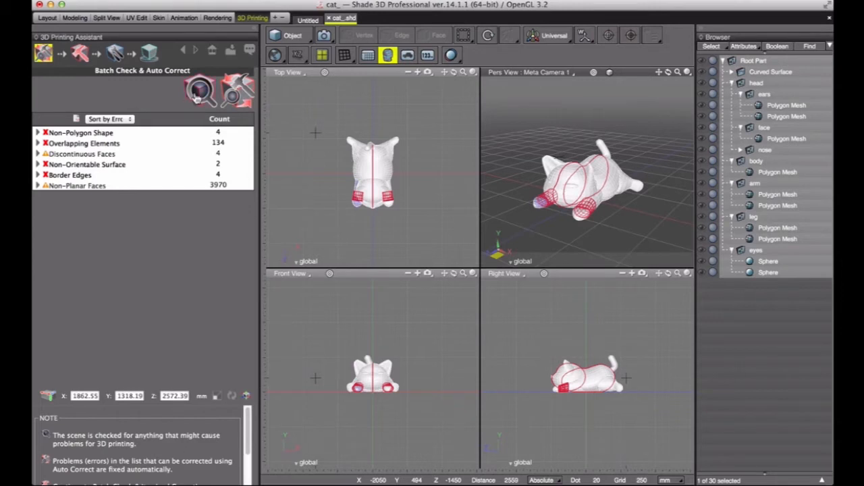
mouse_move(54, 164)
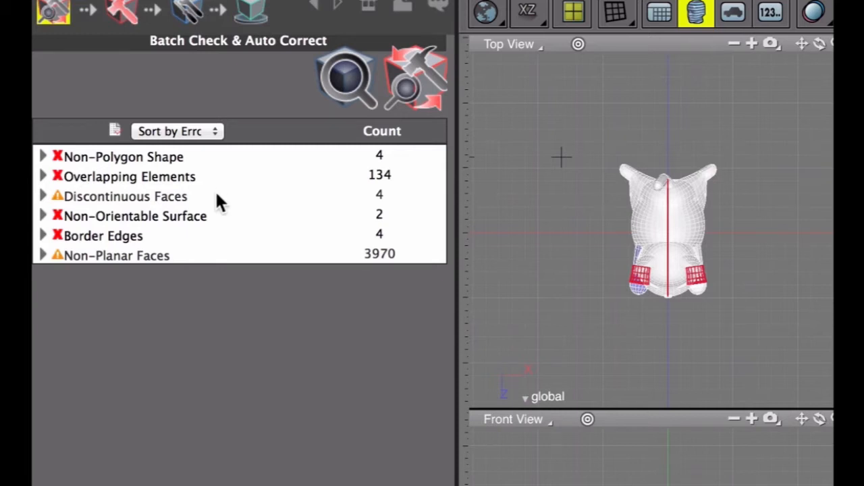
mouse_move(231, 226)
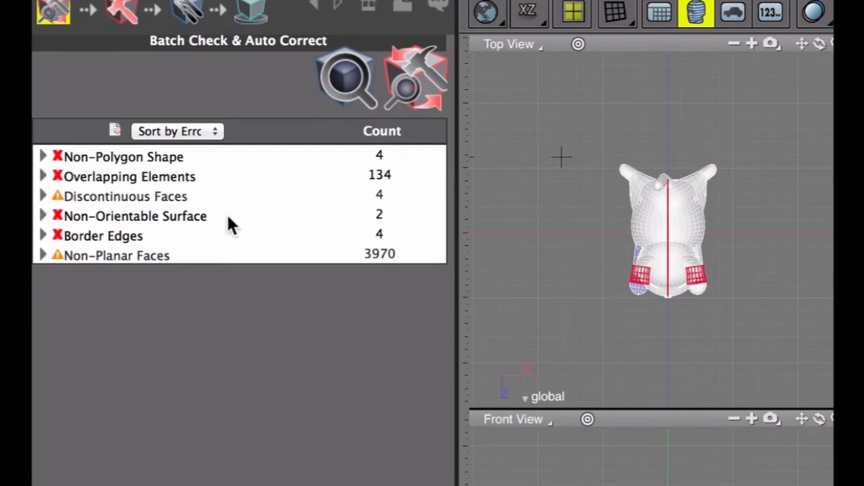
mouse_move(189, 244)
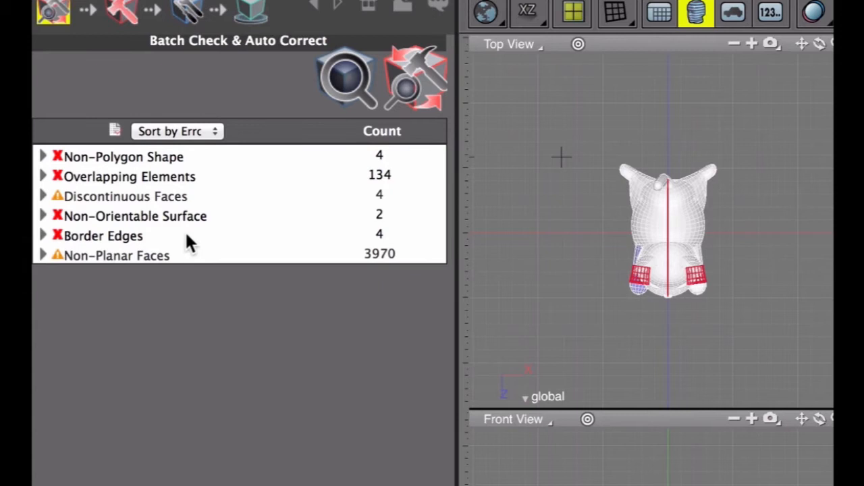
mouse_move(200, 263)
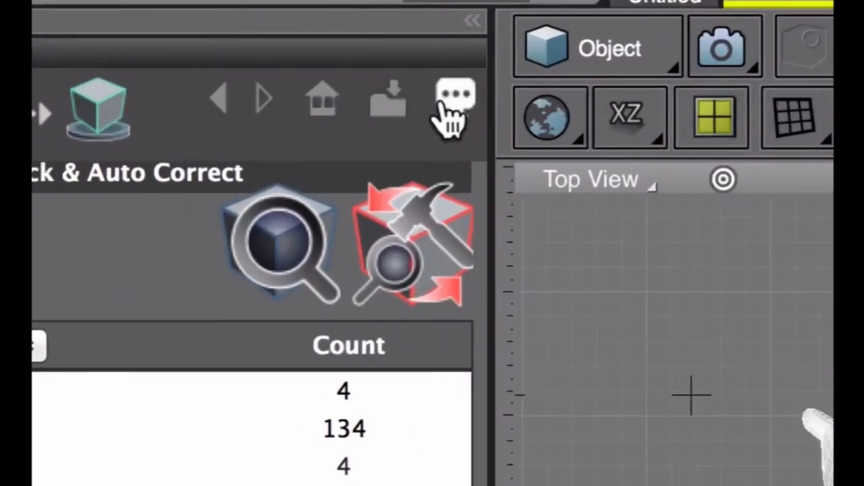
Step: Open the sample optimized scene page showing the before-and-after quetzalcoatl head
left_click(456, 95)
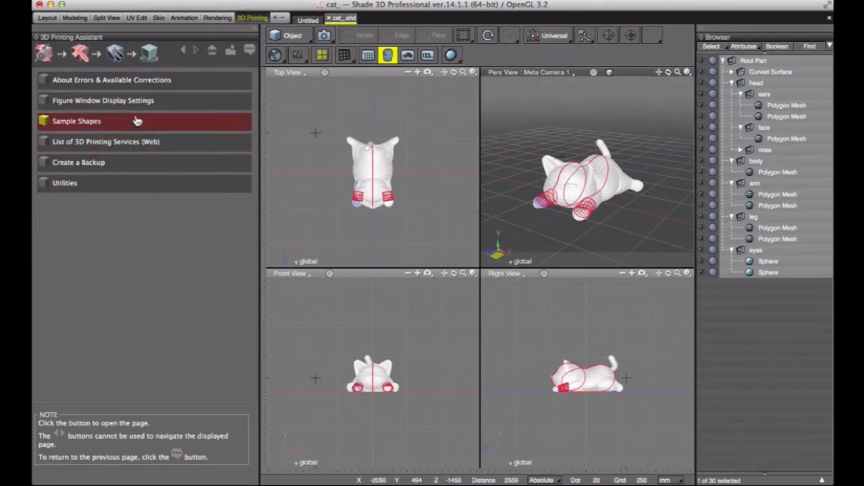
mouse_move(131, 130)
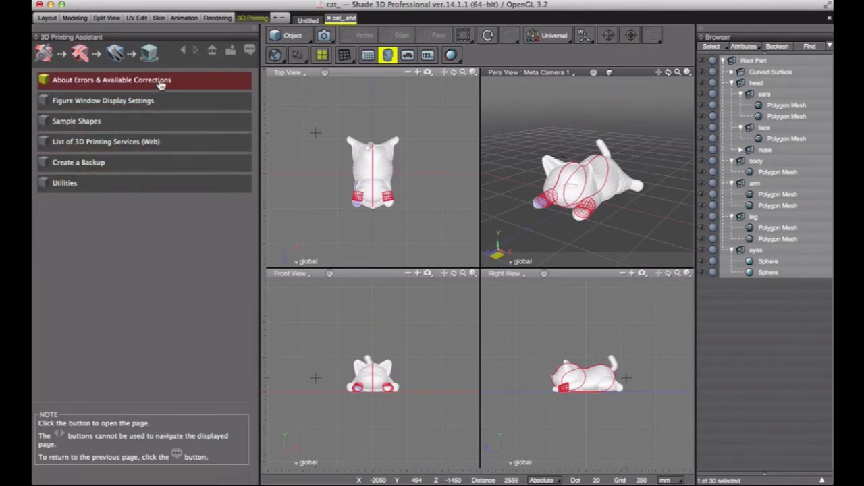
mouse_move(172, 83)
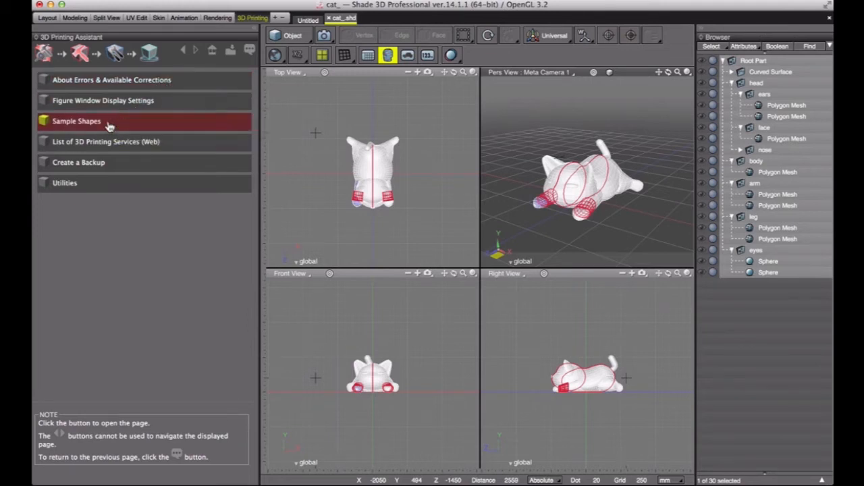
left_click(76, 121)
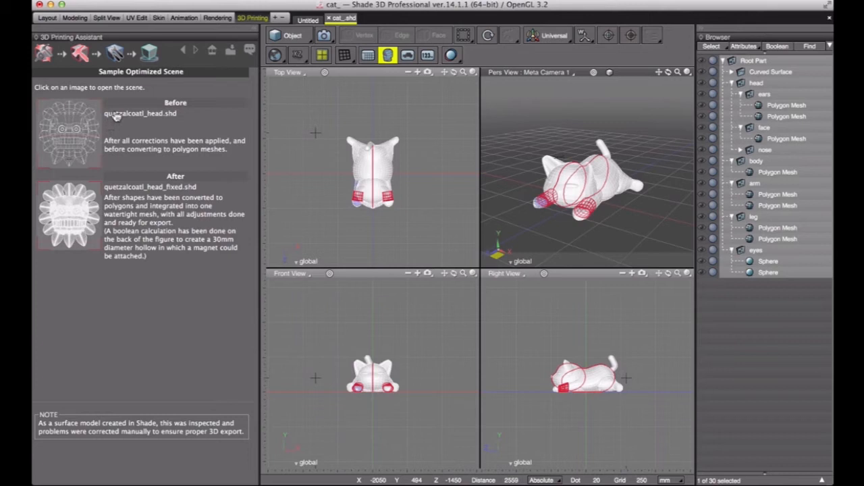
mouse_move(133, 161)
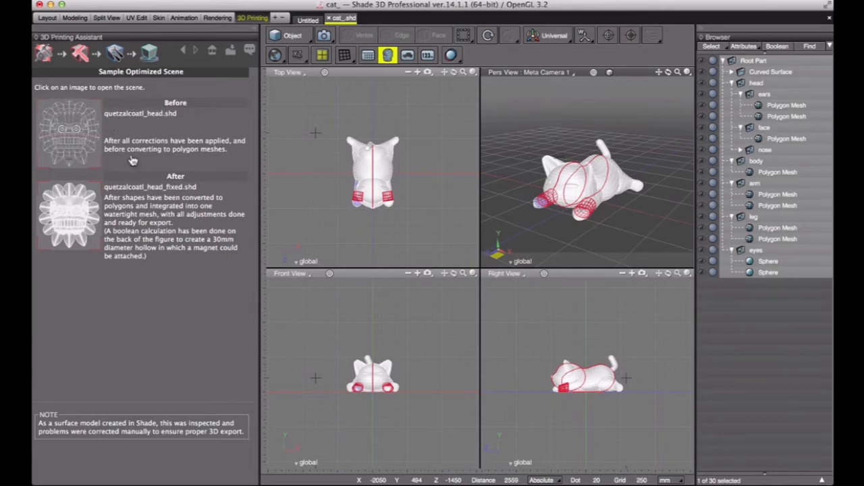
mouse_move(140, 96)
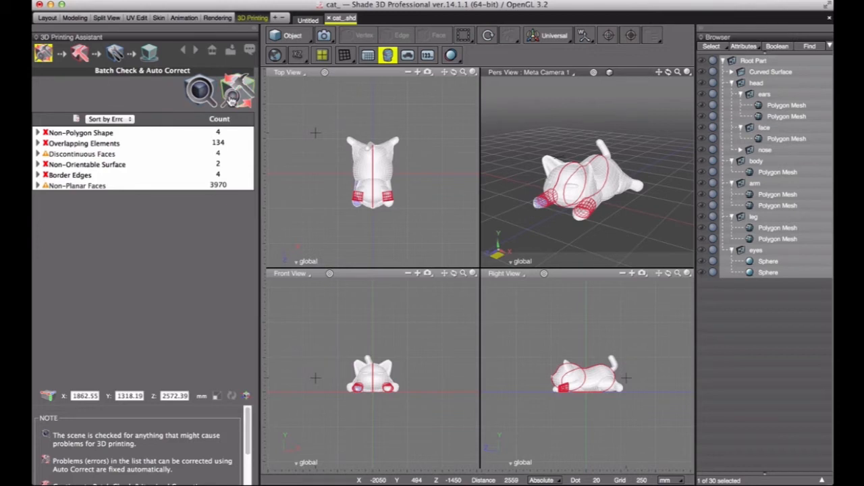
mouse_move(238, 90)
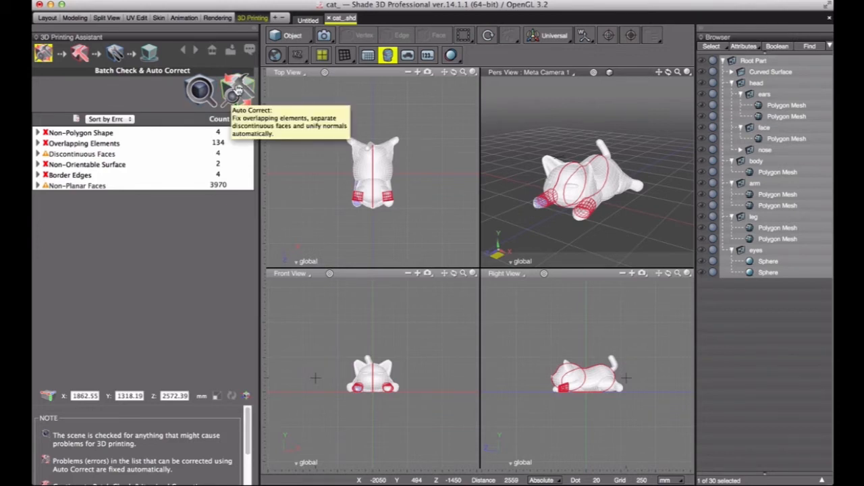
Step: Auto-correct the cat and re-check, leaving 4 non-polygon shapes and 3842 non-planar faces
left_click(237, 90)
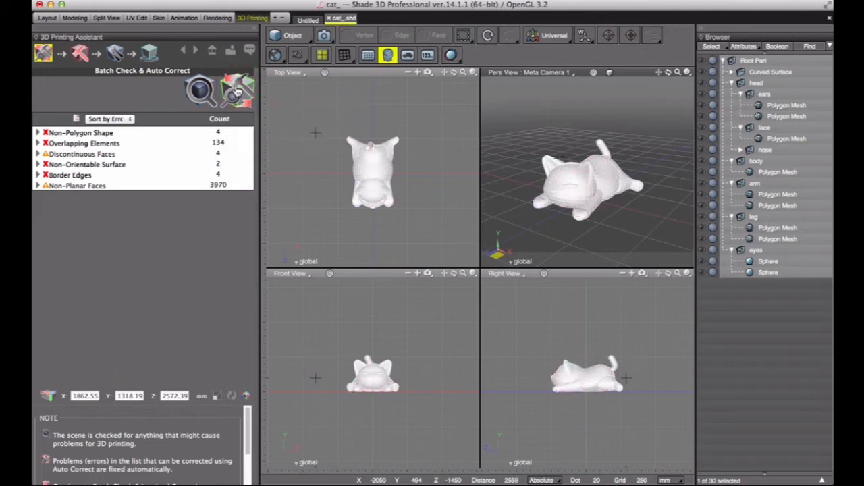
left_click(237, 91)
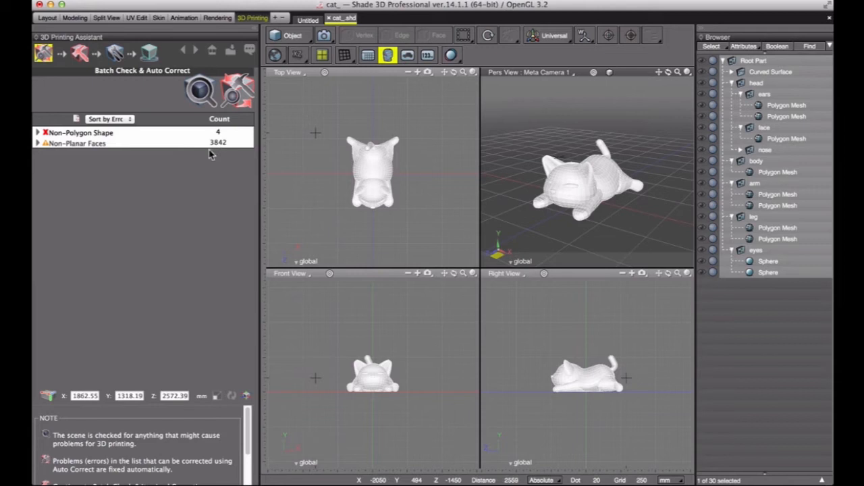
mouse_move(133, 137)
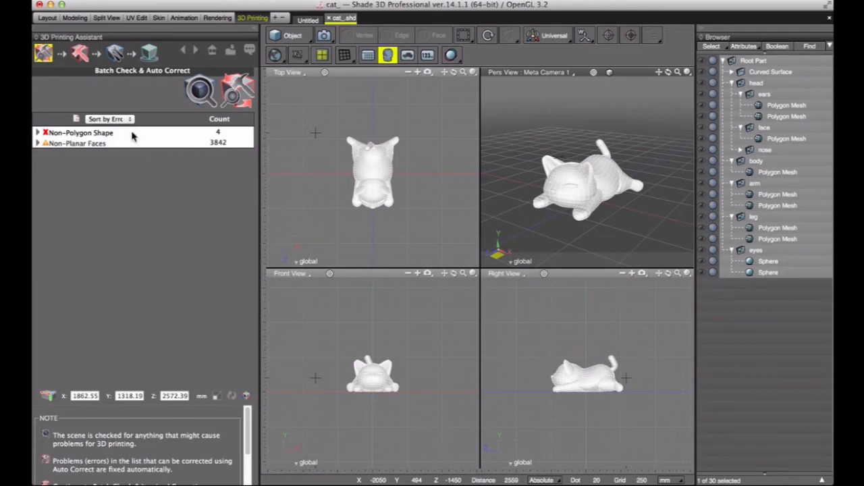
mouse_move(133, 148)
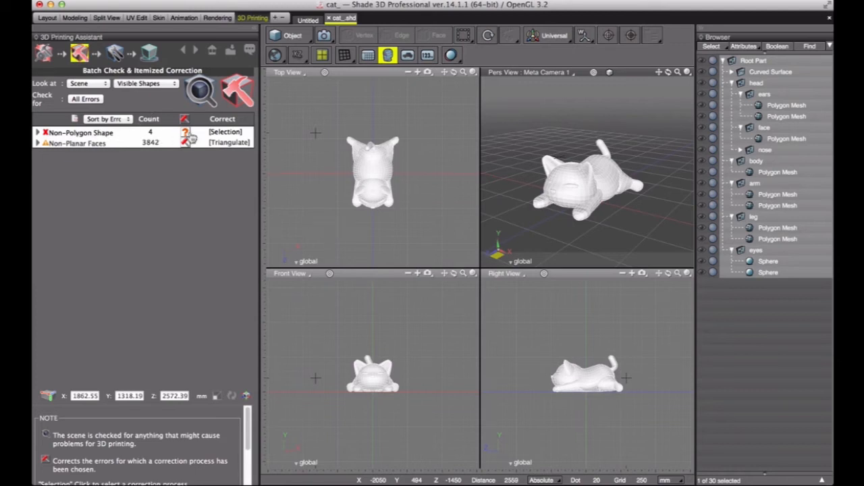
Step: Apply Convert to Polygons to the 4 non-polygon shapes and Triangulate to 3842 non-planar faces
left_click(226, 132)
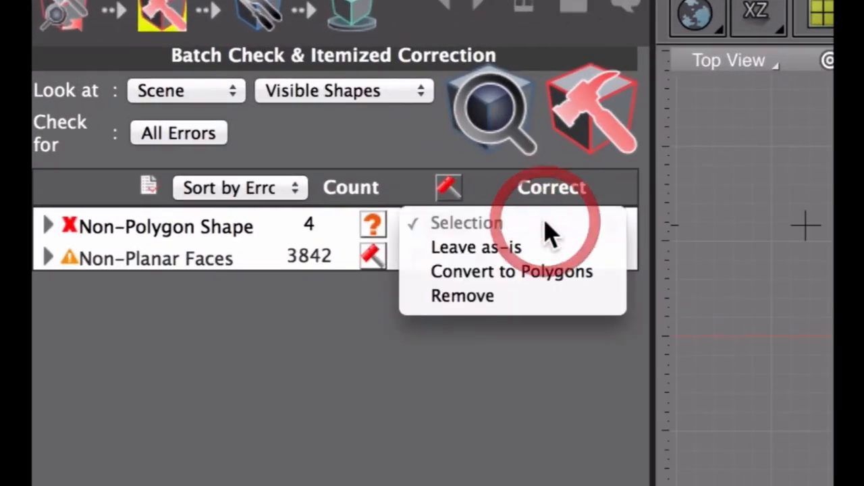
left_click(511, 271)
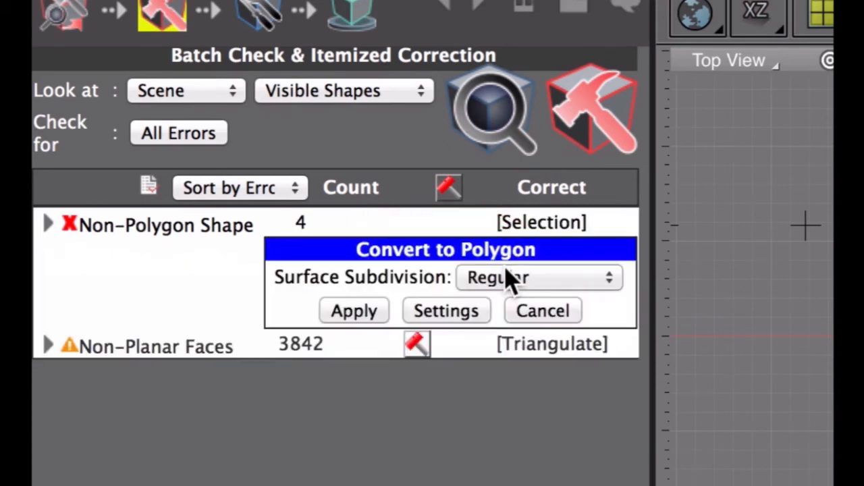
left_click(353, 311)
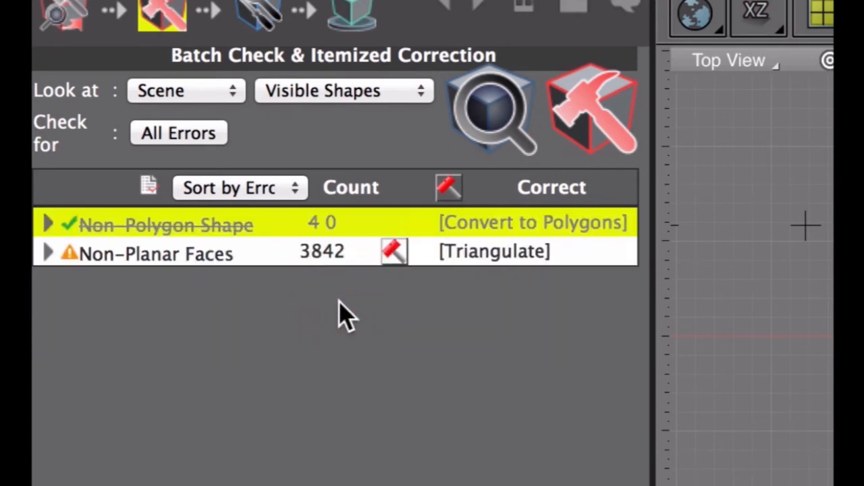
mouse_move(253, 267)
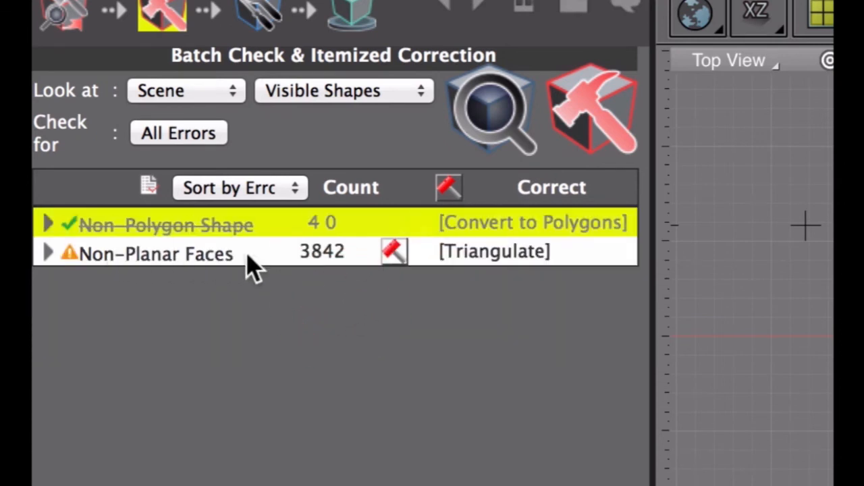
left_click(493, 251)
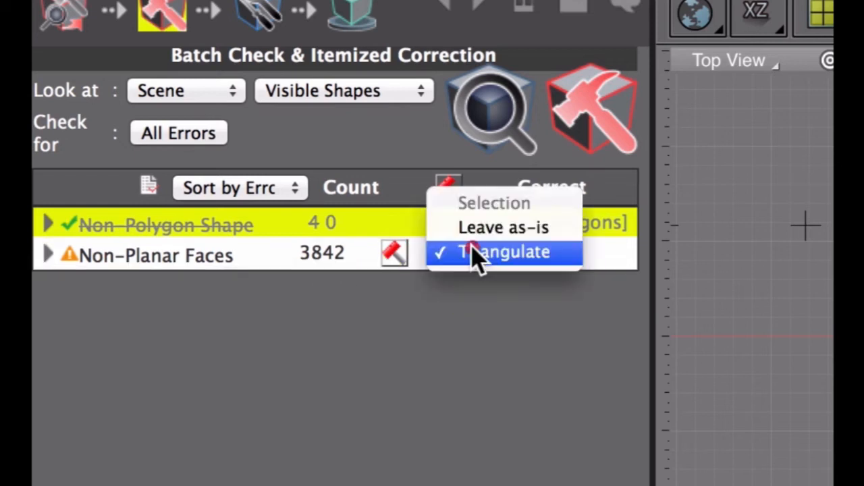
mouse_move(503, 227)
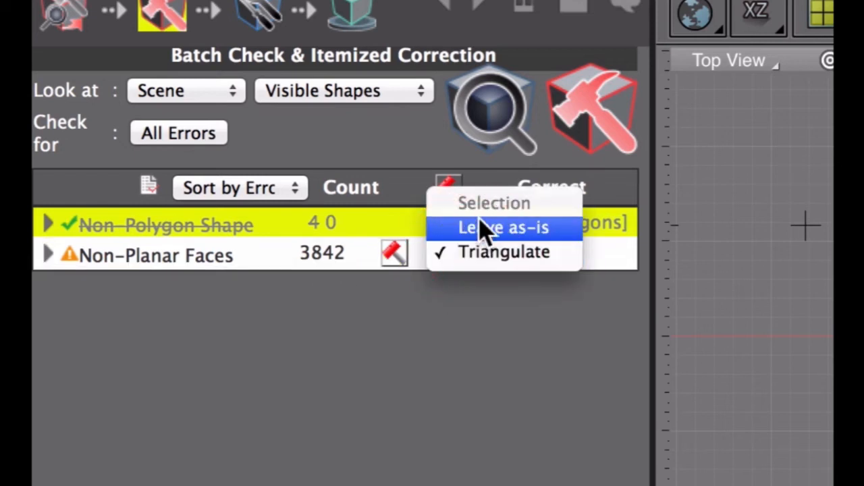
mouse_move(486, 240)
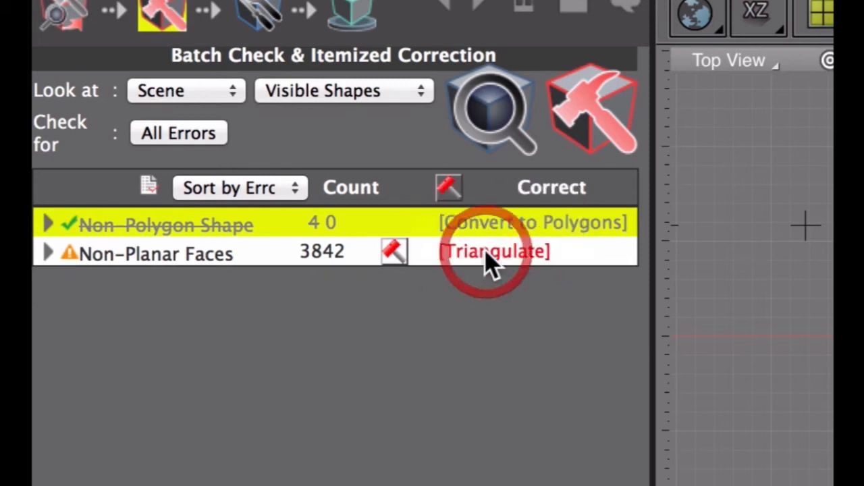
left_click(494, 252)
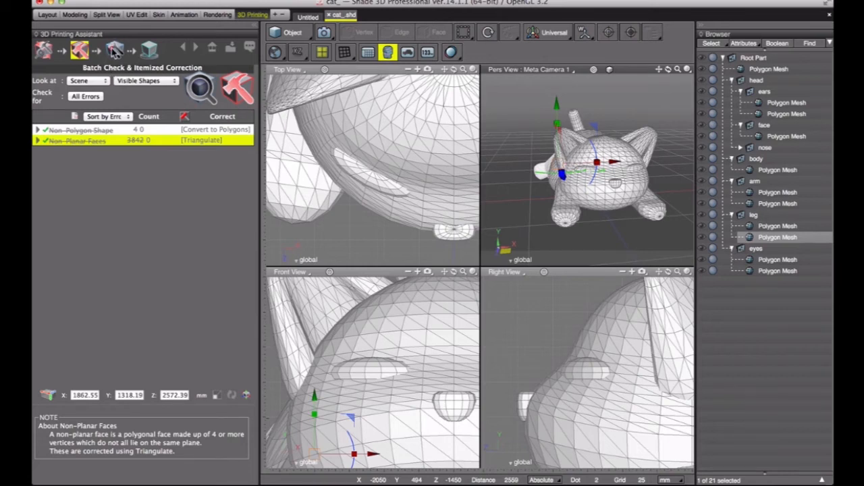
Step: Select all shapes and merge them into one watertight Boolean Result shell
left_click(114, 50)
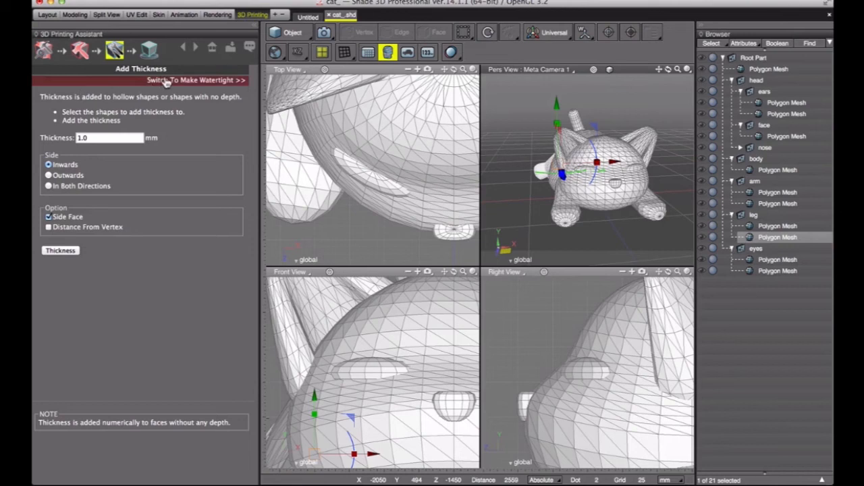
left_click(195, 80)
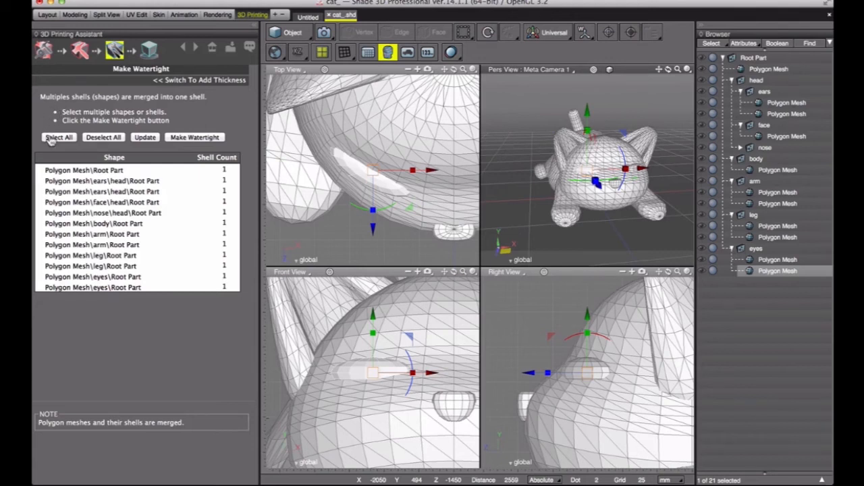
left_click(58, 137)
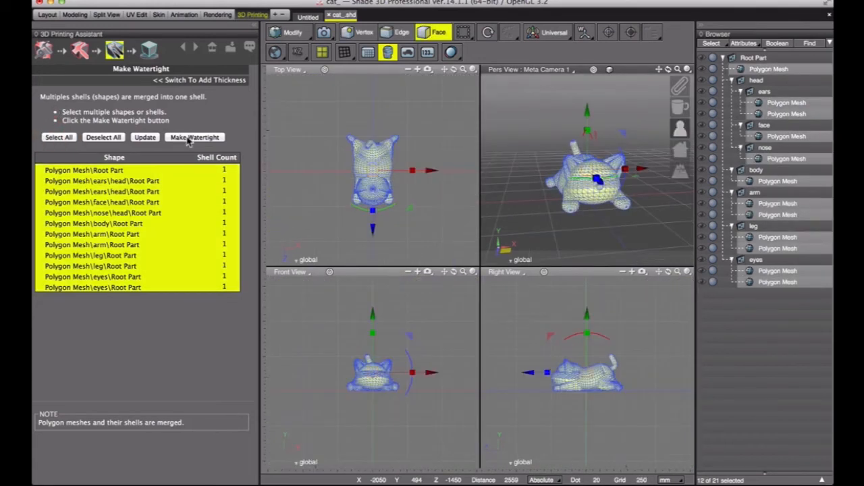
left_click(194, 137)
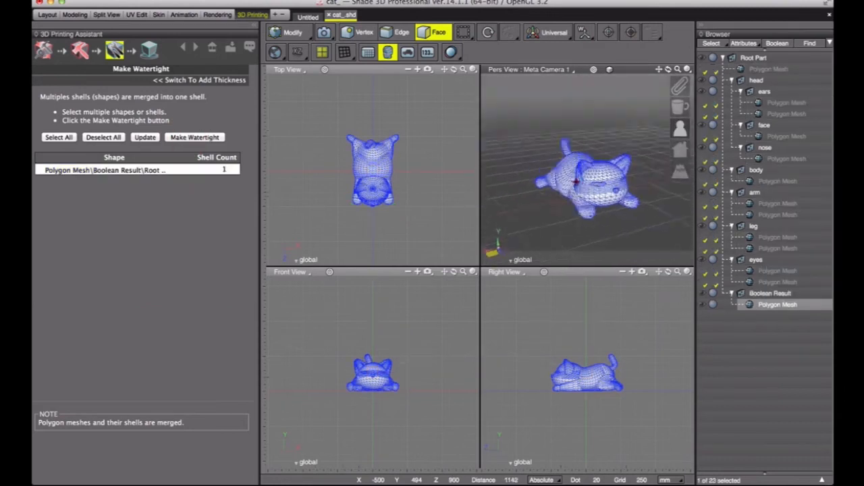
left_click_drag(595, 183, 581, 175)
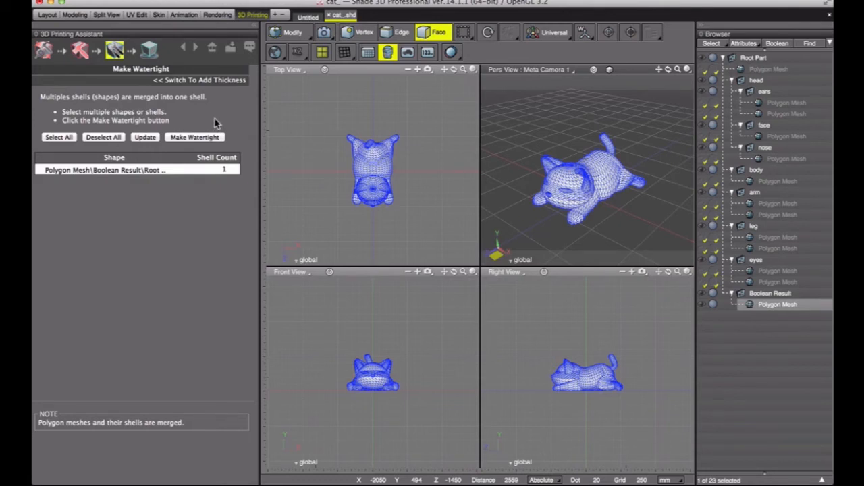
mouse_move(151, 57)
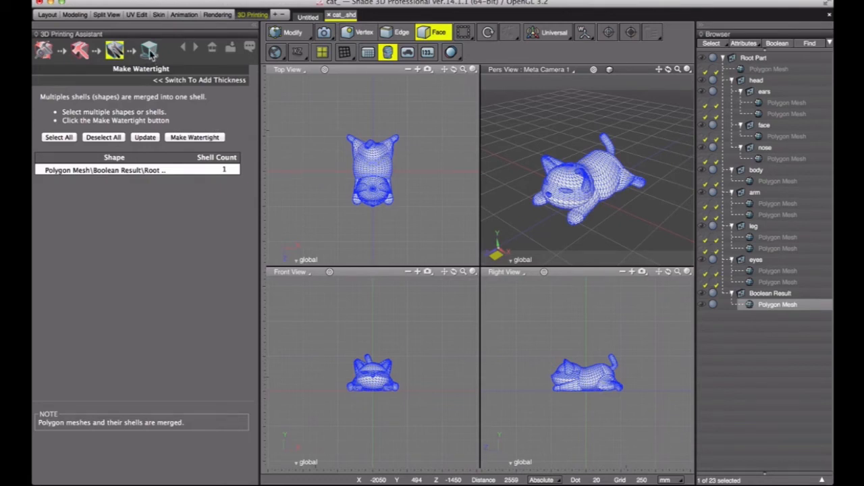
Step: Export the whole scene as an STL file named 'cat stl' on the Desktop
left_click(149, 51)
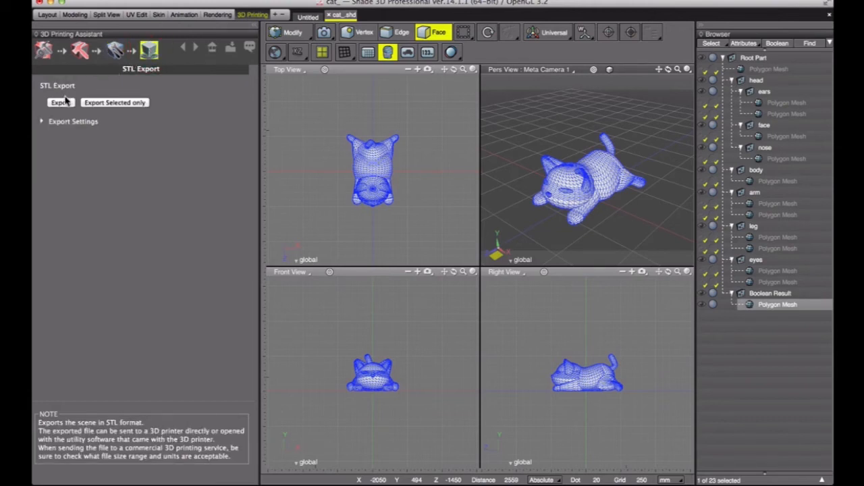
left_click(60, 102)
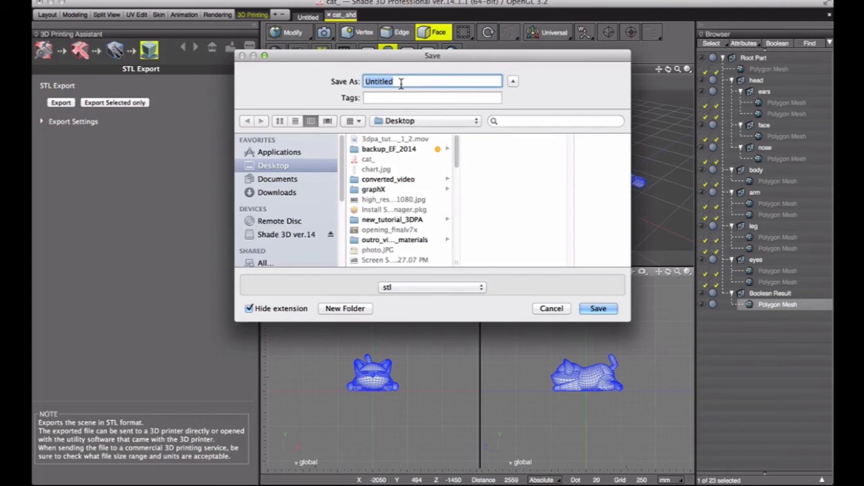
type("cat stl")
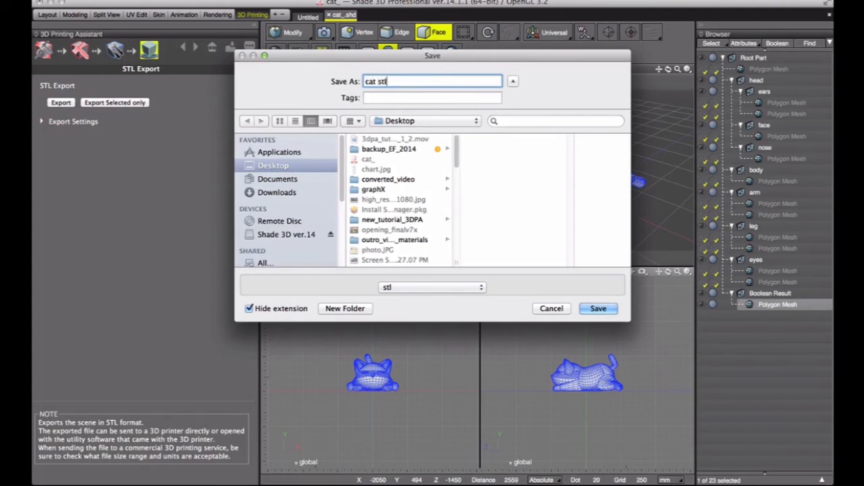
left_click(598, 308)
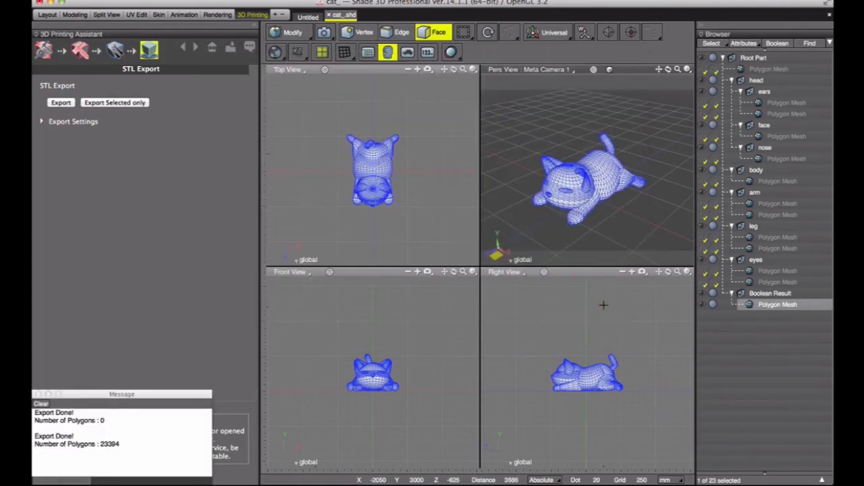